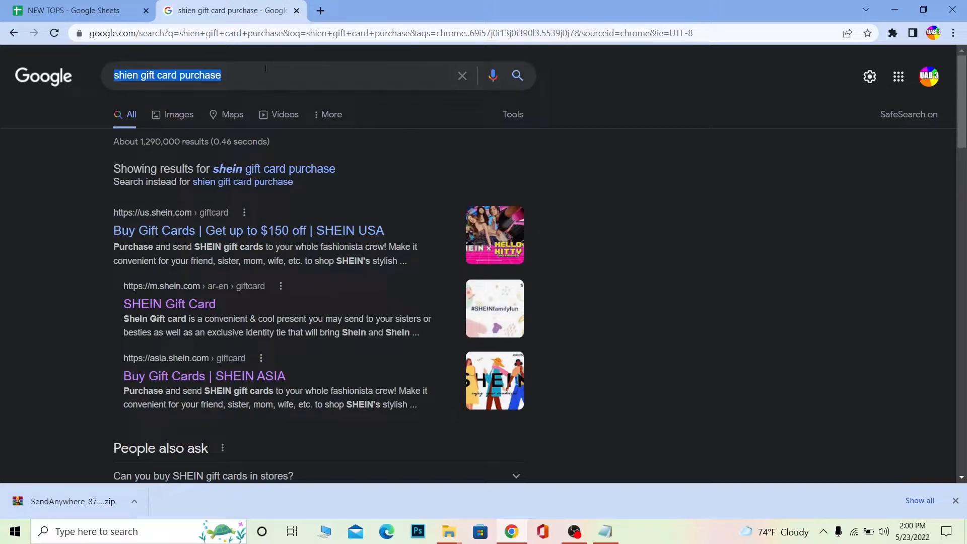
- Reach the SHEIN Asia e-gift card page from the 'Buy Gift Cards | SHEIN ASIA' result
{"action": "scroll", "scroll_direction": "down", "scroll_amount": 3}
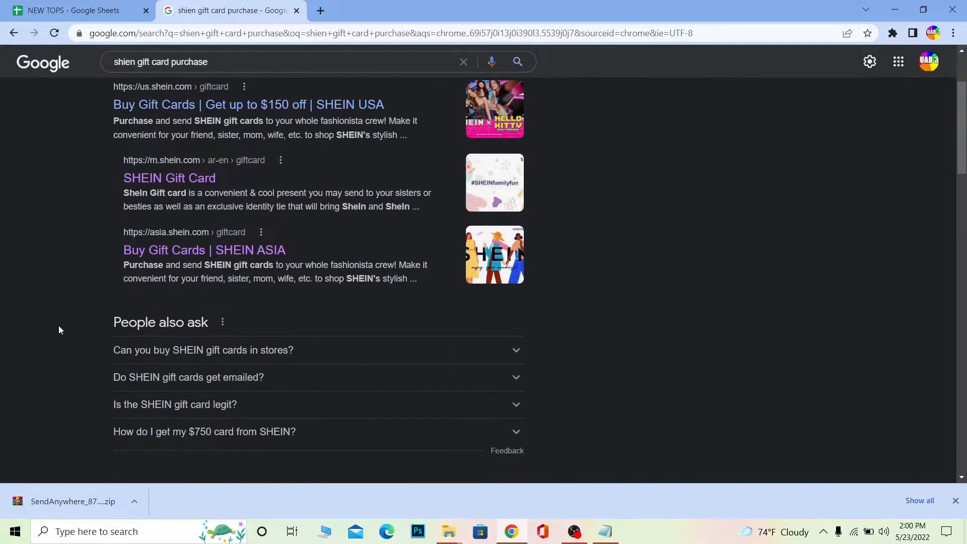
{"action": "mouse_move", "coordinate": [224, 259]}
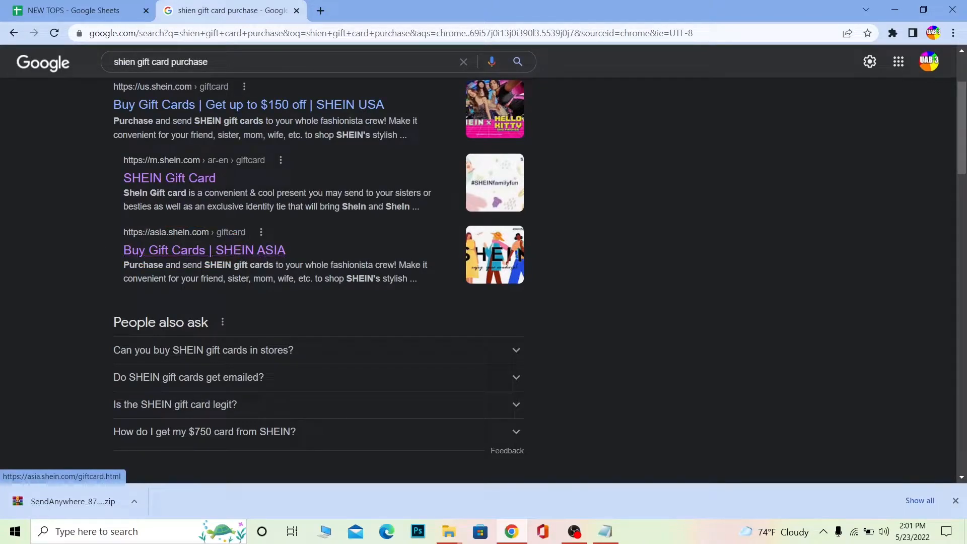
{"action": "mouse_move", "coordinate": [155, 165]}
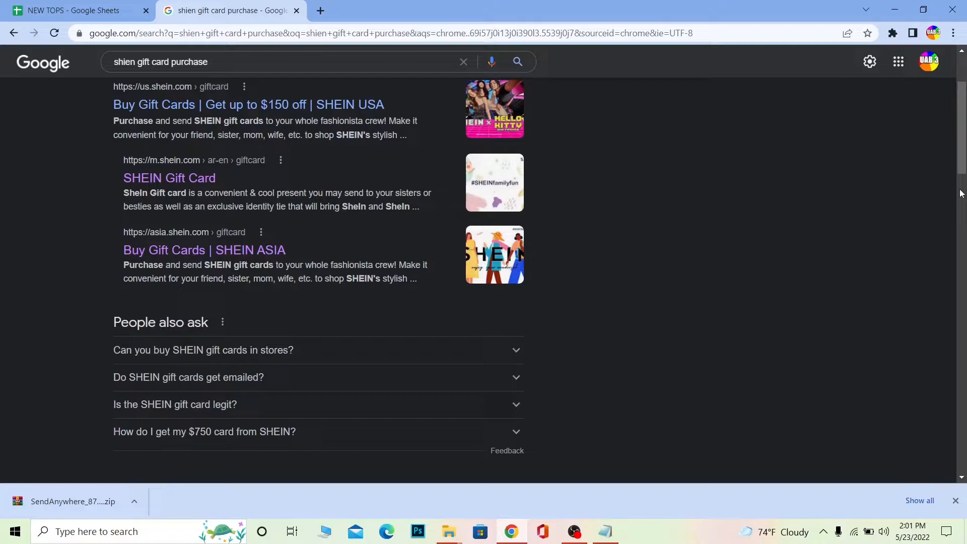
{"action": "mouse_move", "coordinate": [960, 181]}
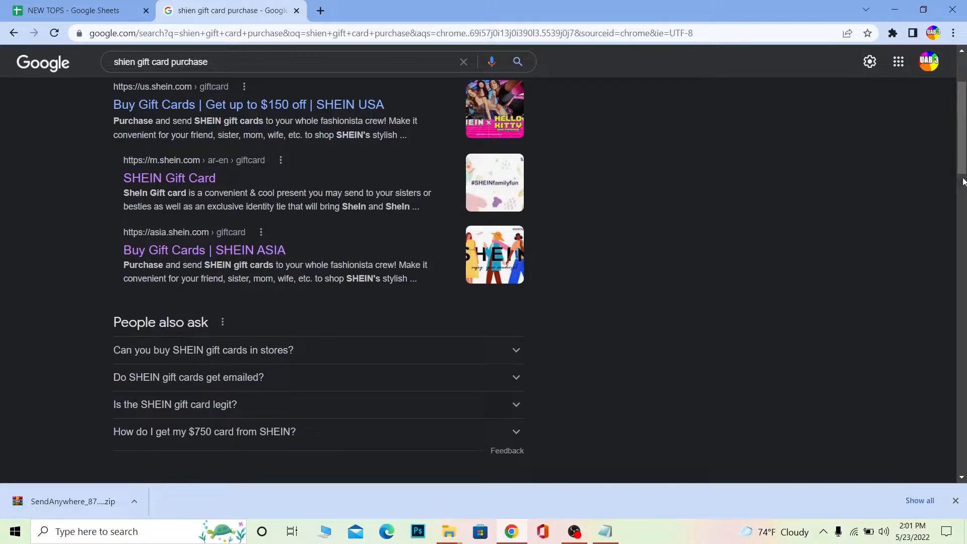
{"action": "mouse_move", "coordinate": [204, 250]}
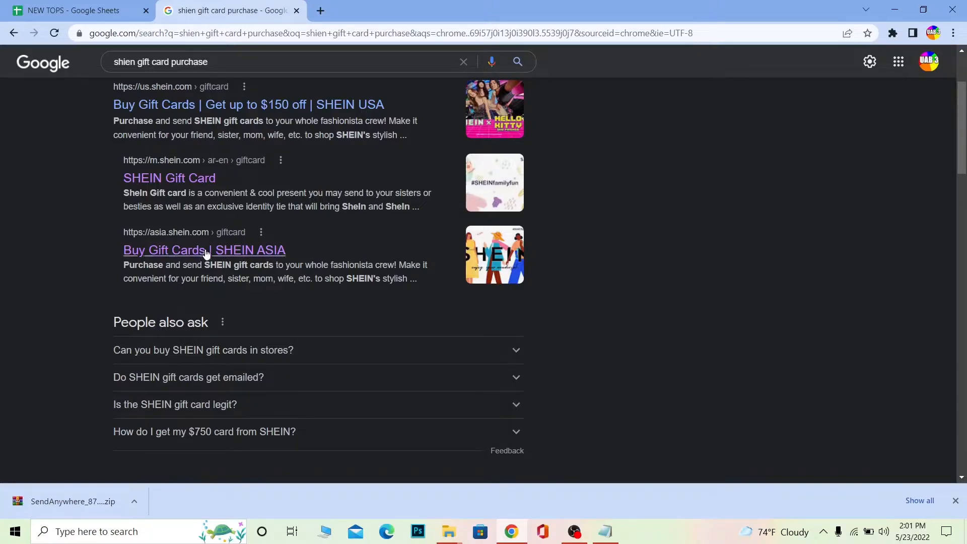
{"action": "left_click", "coordinate": [203, 250]}
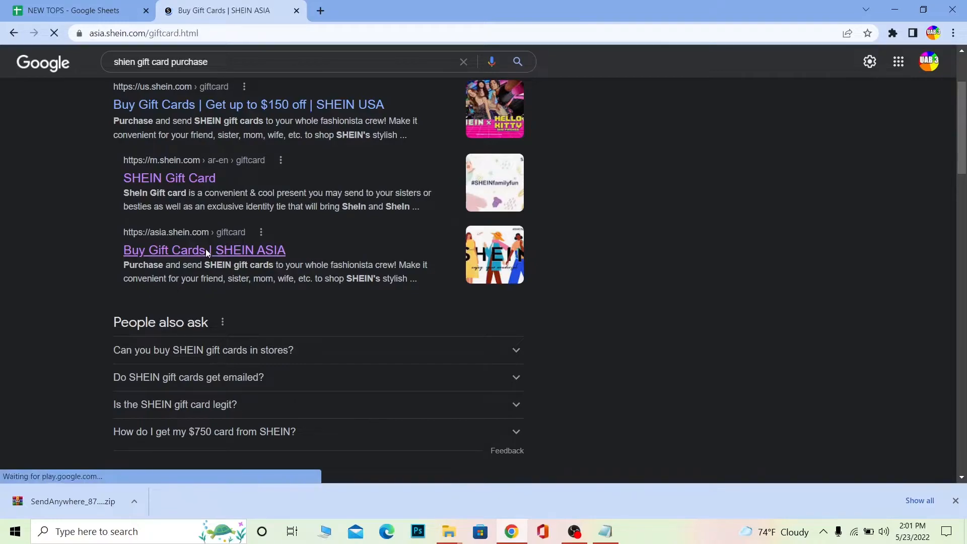
{"action": "left_click", "coordinate": [204, 250]}
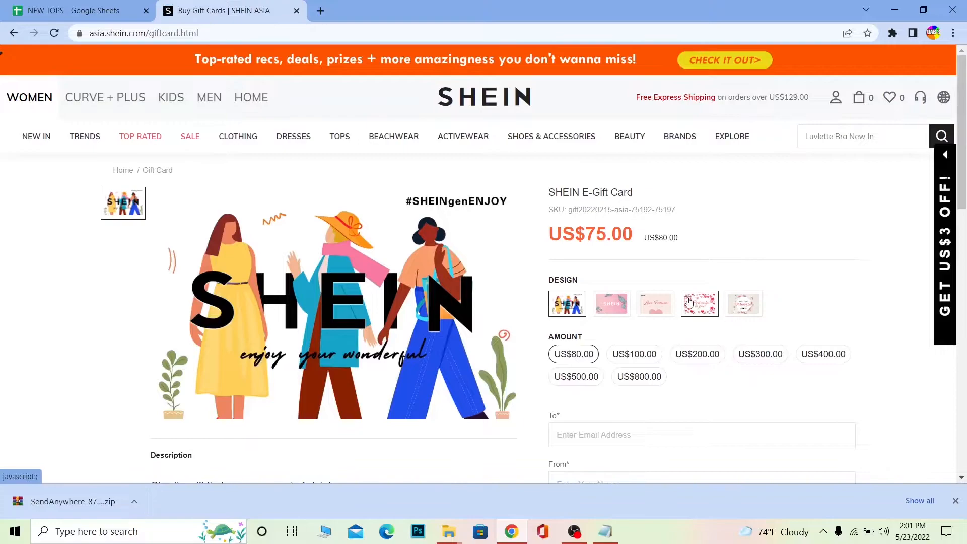
- Try the hearts Best wishes design, then pick the US$80.00 card amount
{"action": "left_click", "coordinate": [655, 303]}
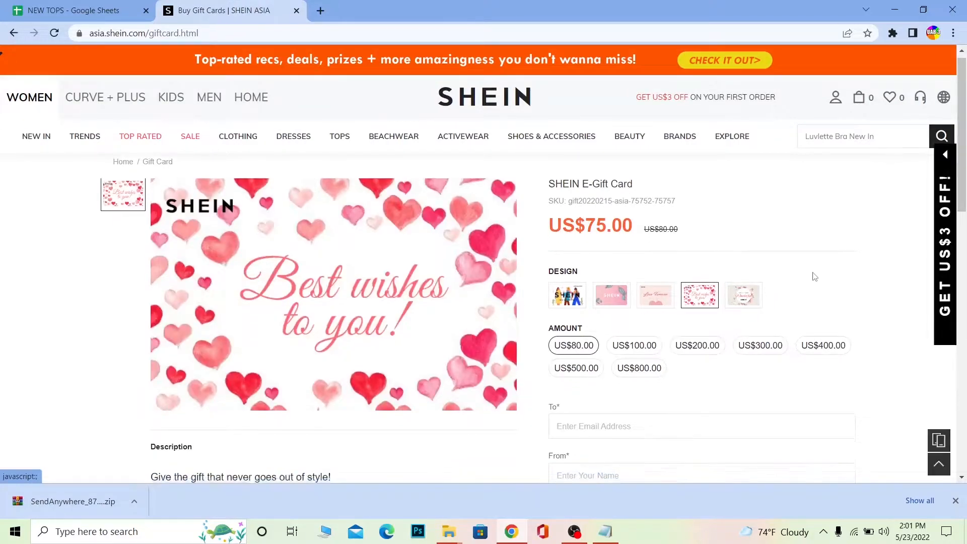
{"action": "scroll", "scroll_direction": "down", "scroll_amount": 3}
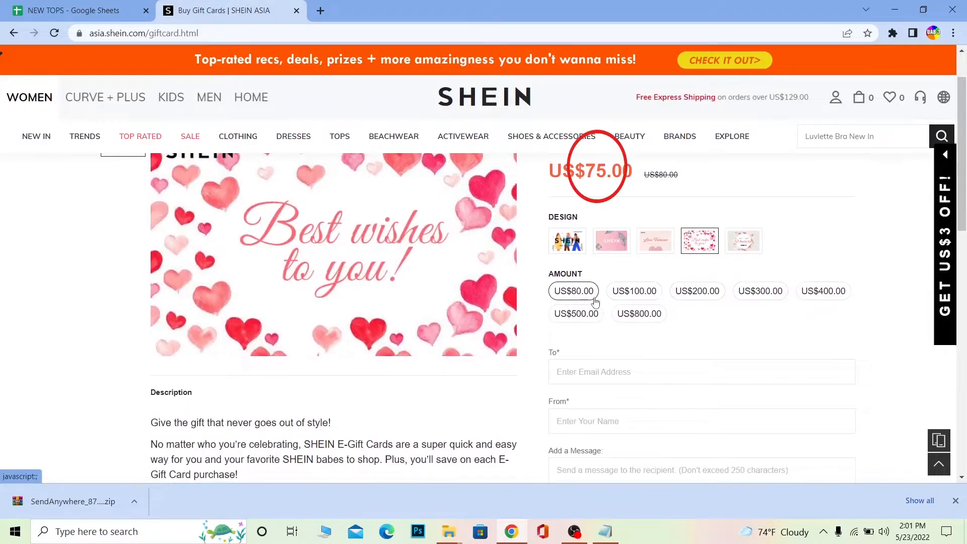
{"action": "left_click", "coordinate": [566, 241]}
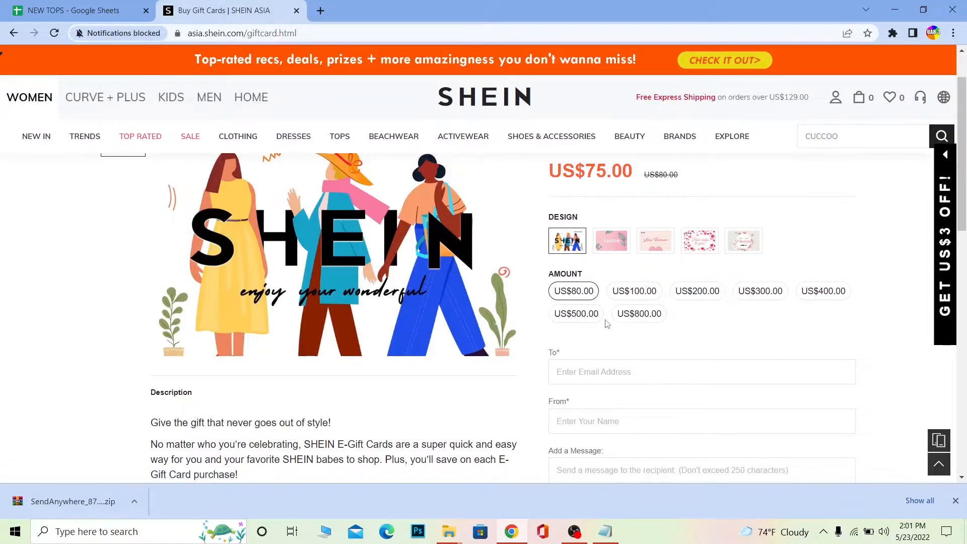
{"action": "left_click", "coordinate": [701, 372]}
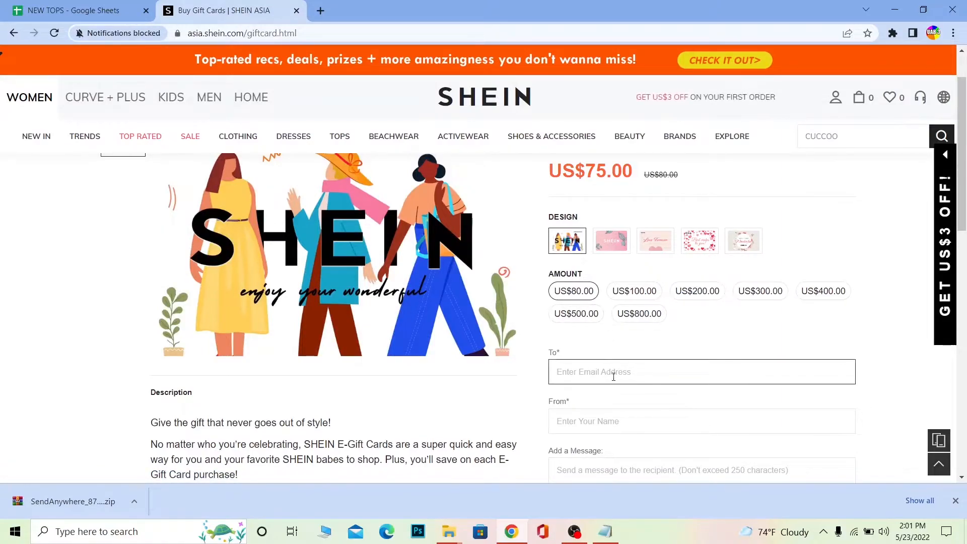
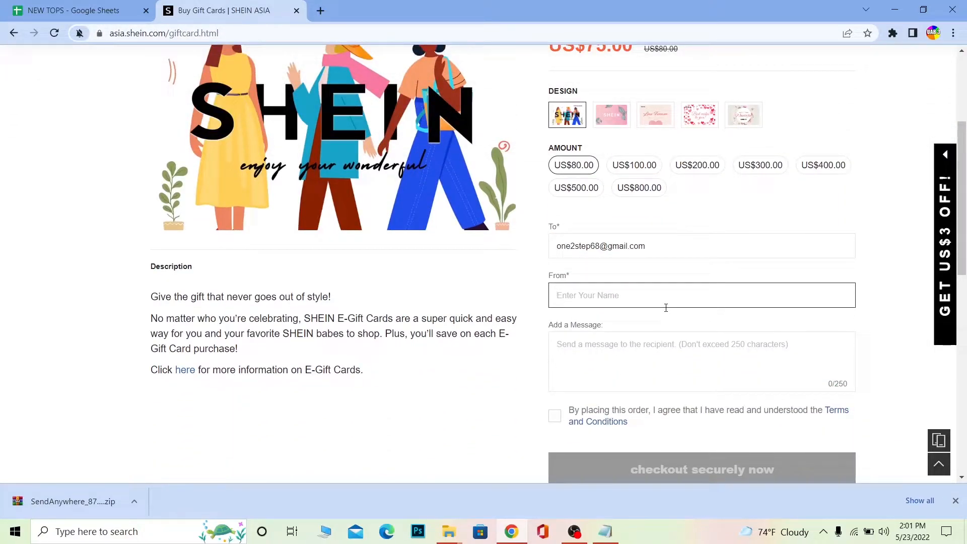
{"action": "type", "text": "hari"}
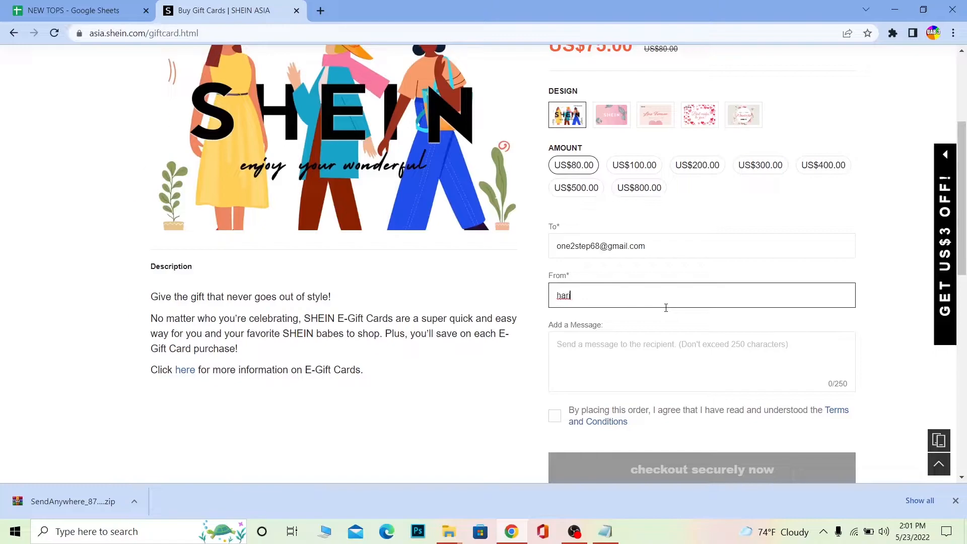
- Add the message 'hey enjoy' and accept the Terms and Conditions
{"action": "left_click", "coordinate": [617, 358]}
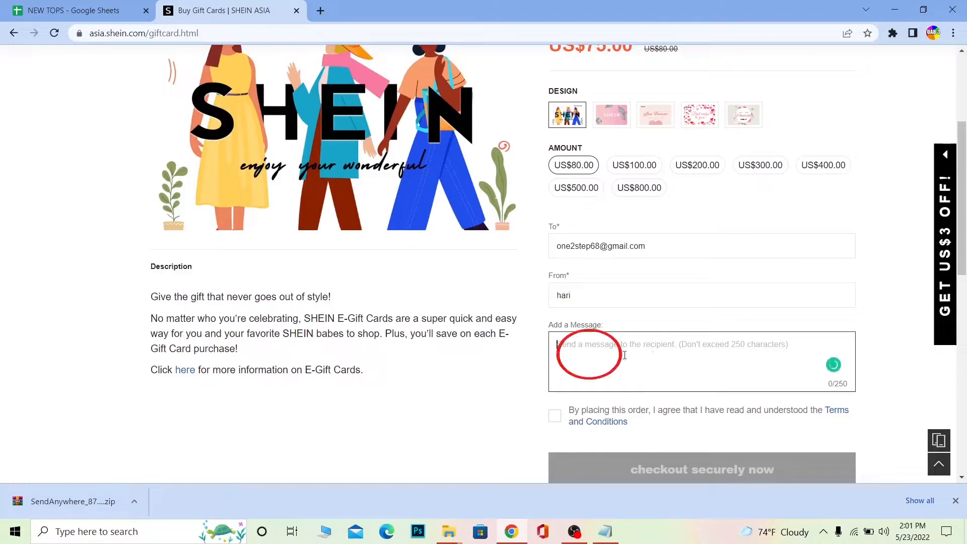
{"action": "type", "text": "hel"}
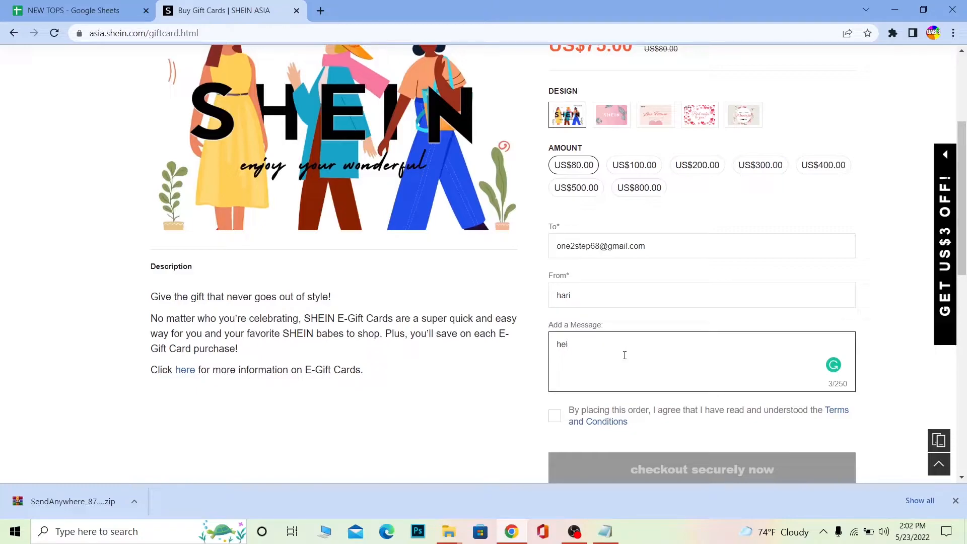
{"action": "type", "text": "hey enjou"}
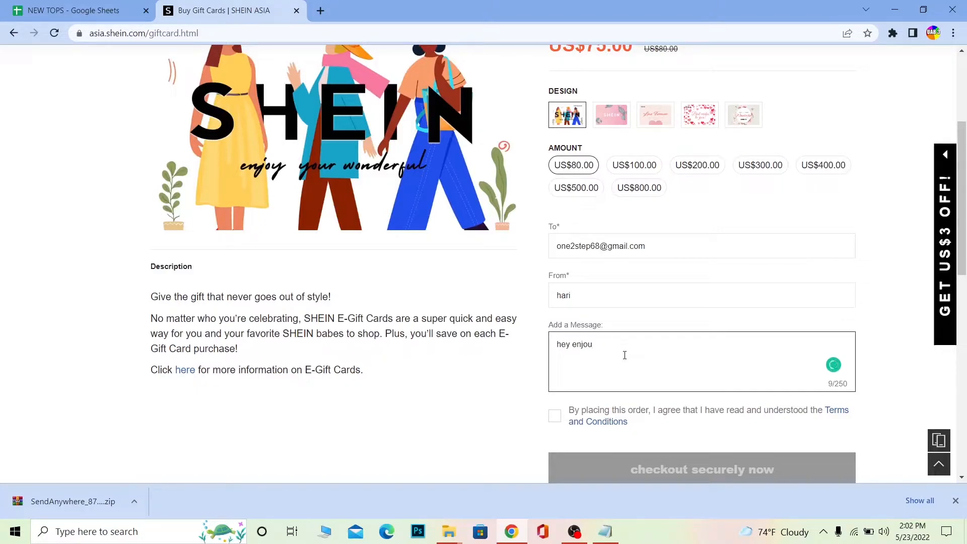
{"action": "scroll", "scroll_direction": "down", "scroll_amount": 3}
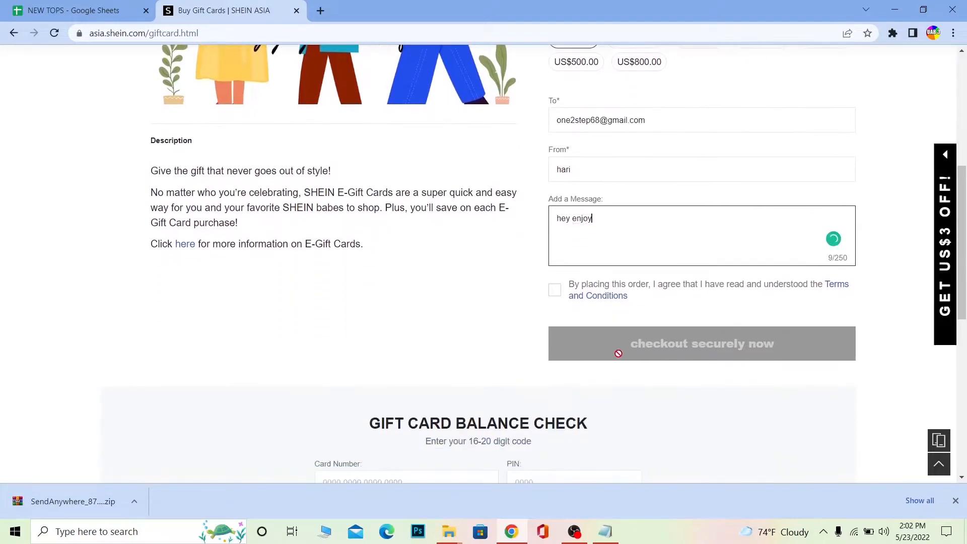
{"action": "left_click", "coordinate": [554, 290]}
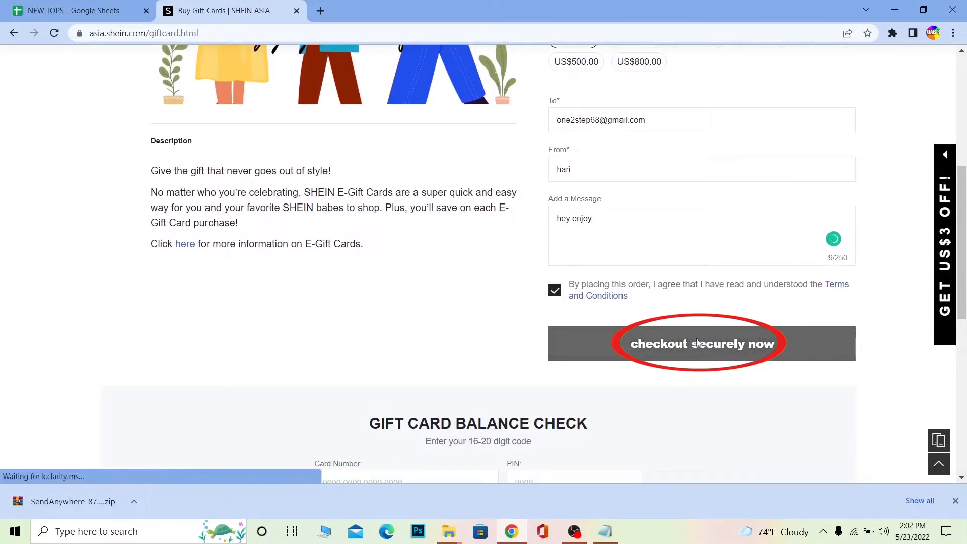
- Proceed to secure checkout and move down past the phone field to Payment Method
{"action": "left_click", "coordinate": [702, 344]}
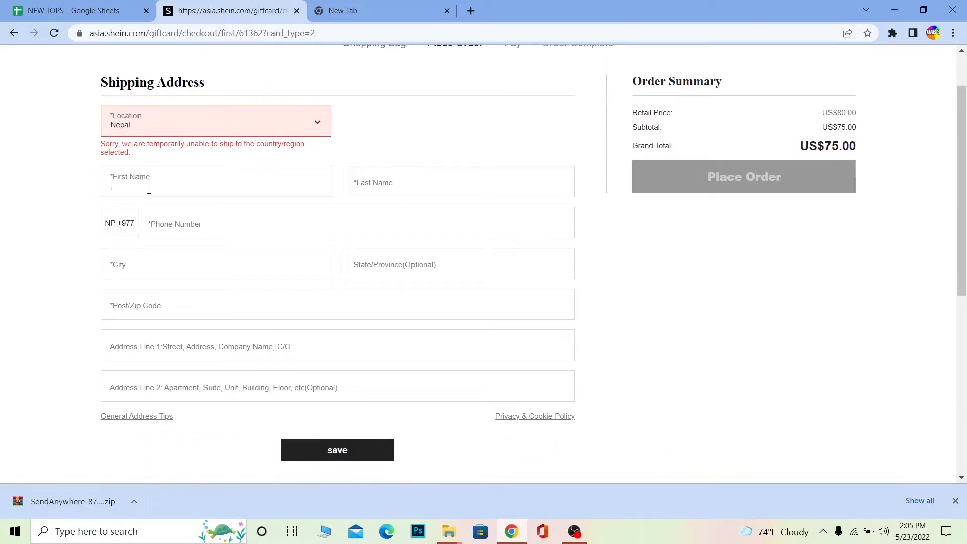
{"action": "left_click", "coordinate": [356, 224]}
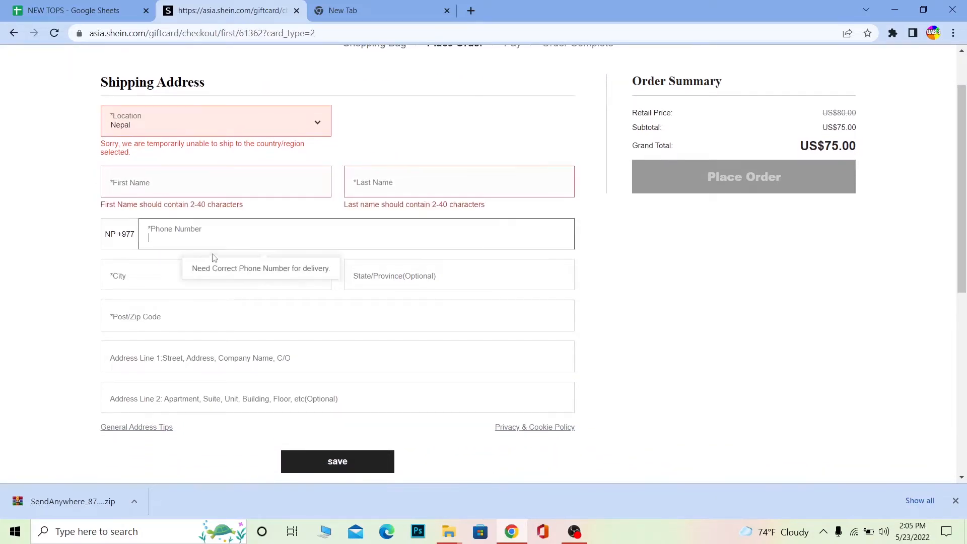
{"action": "scroll", "scroll_direction": "down", "scroll_amount": 3}
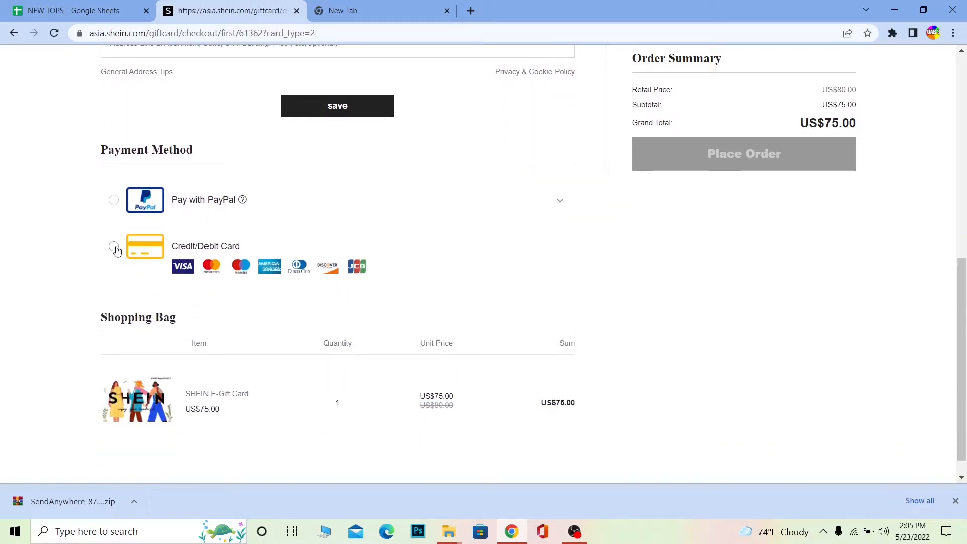
- Select Credit/Debit Card, try PayPal, then settle back on Credit/Debit Card
{"action": "left_click", "coordinate": [113, 246]}
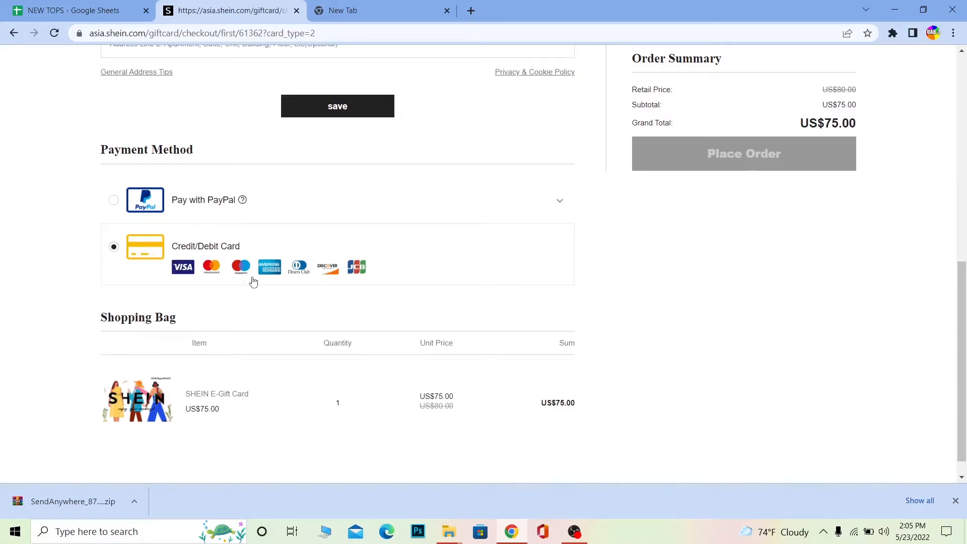
{"action": "left_click", "coordinate": [114, 200]}
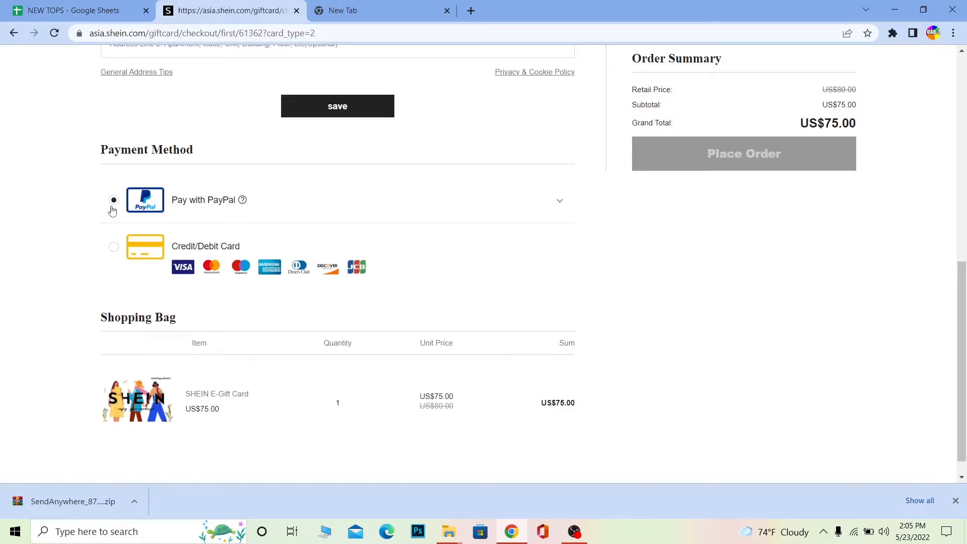
{"action": "left_click", "coordinate": [113, 251]}
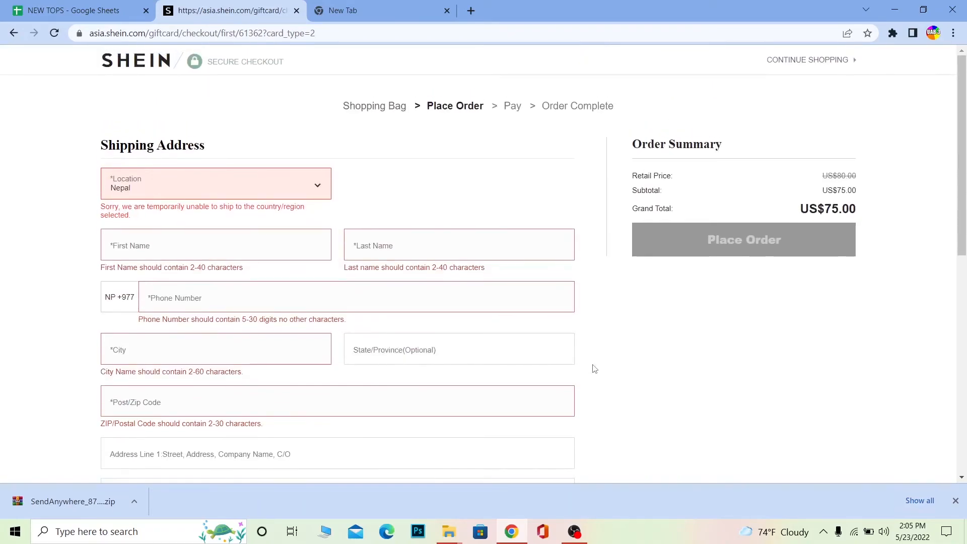
{"action": "scroll", "scroll_direction": "down", "scroll_amount": 3}
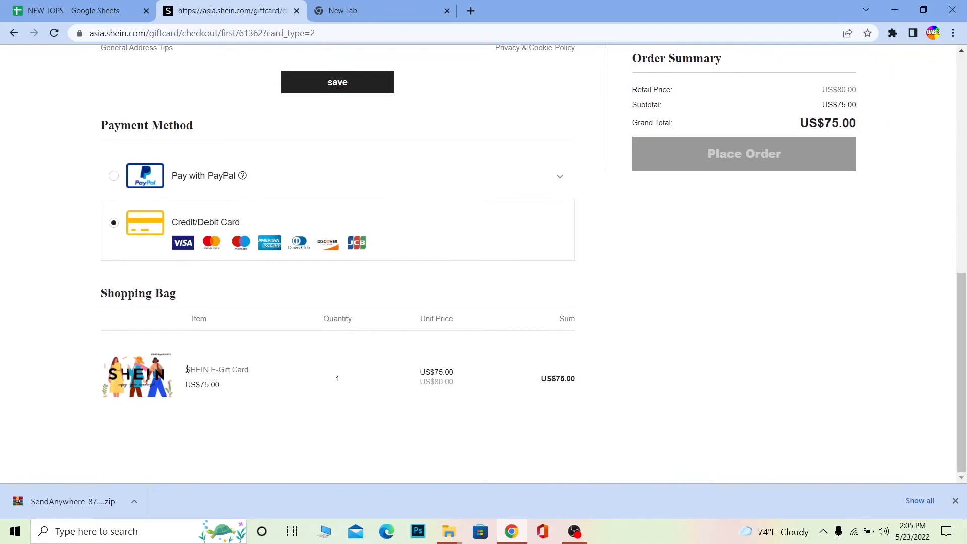
{"action": "mouse_move", "coordinate": [153, 348]}
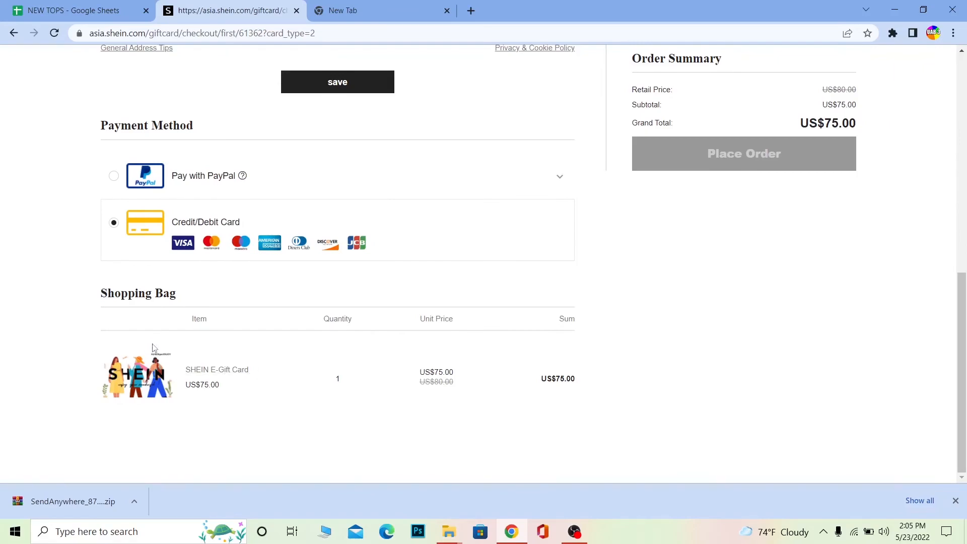
{"action": "mouse_move", "coordinate": [155, 356]}
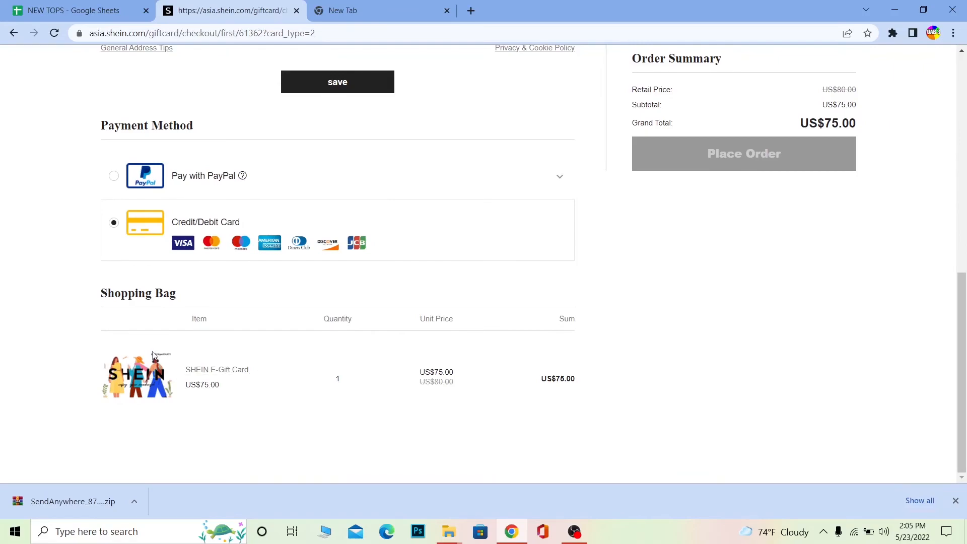